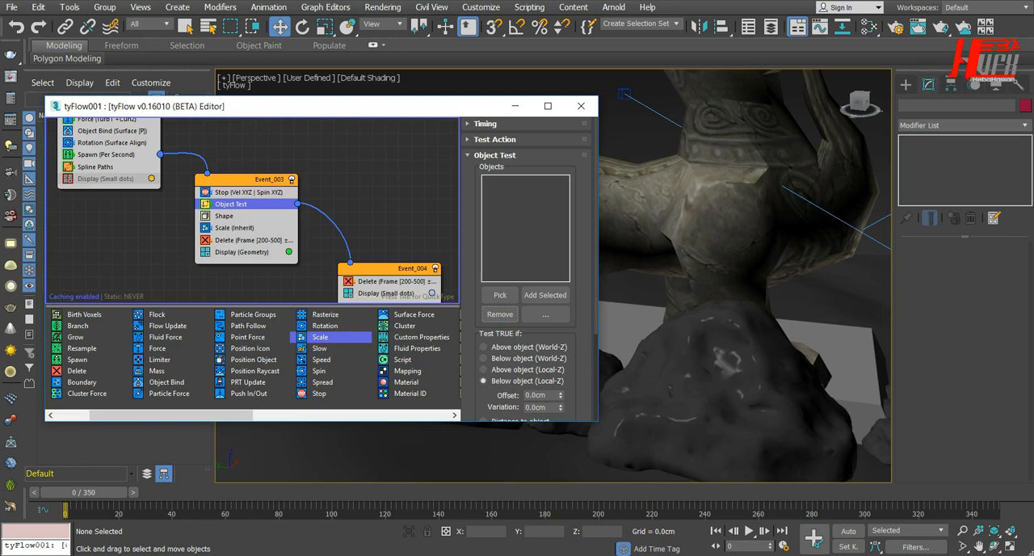
mouse_move(834, 155)
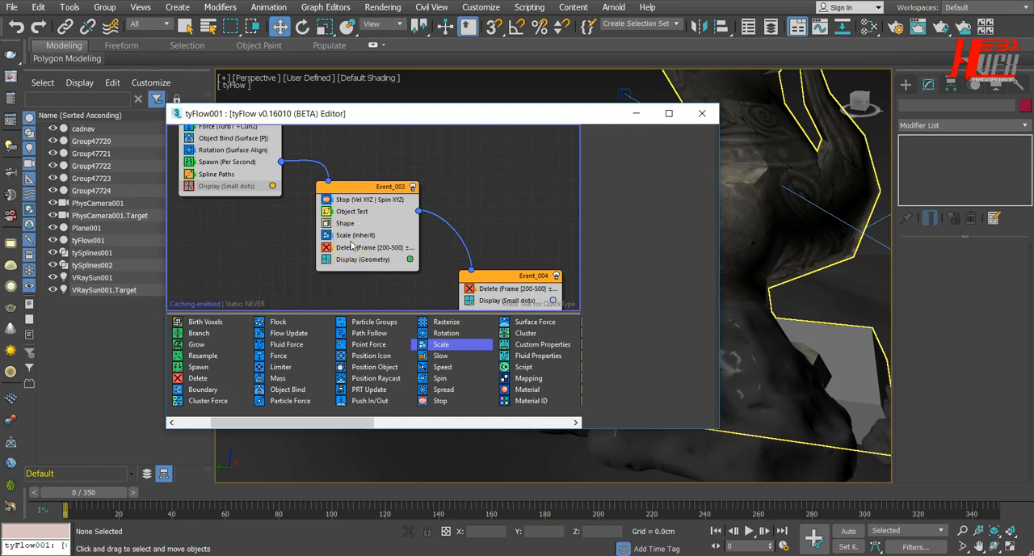
- Insert a Mesh operator into Event_003 below the Delete operator
left_click(355, 235)
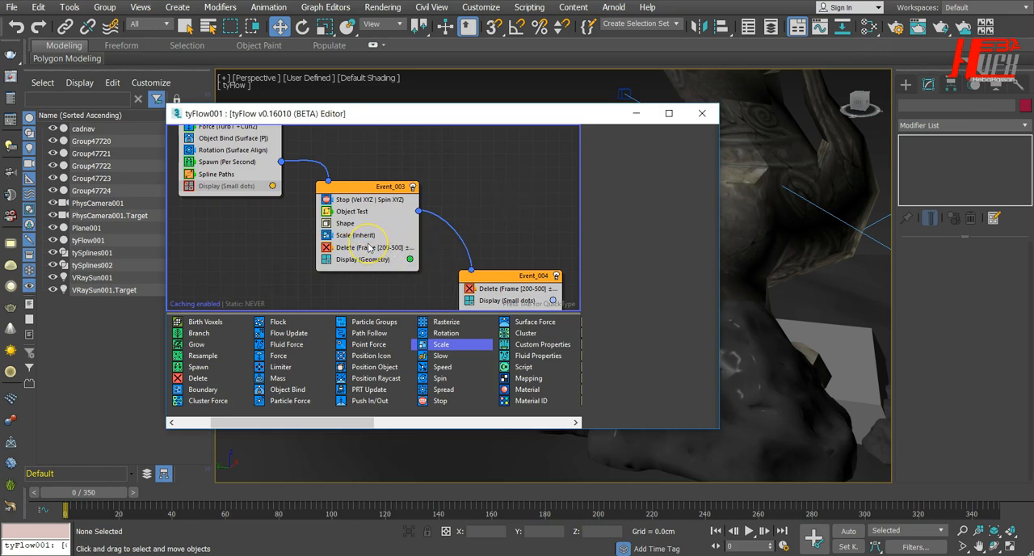
left_click(363, 247)
type("me")
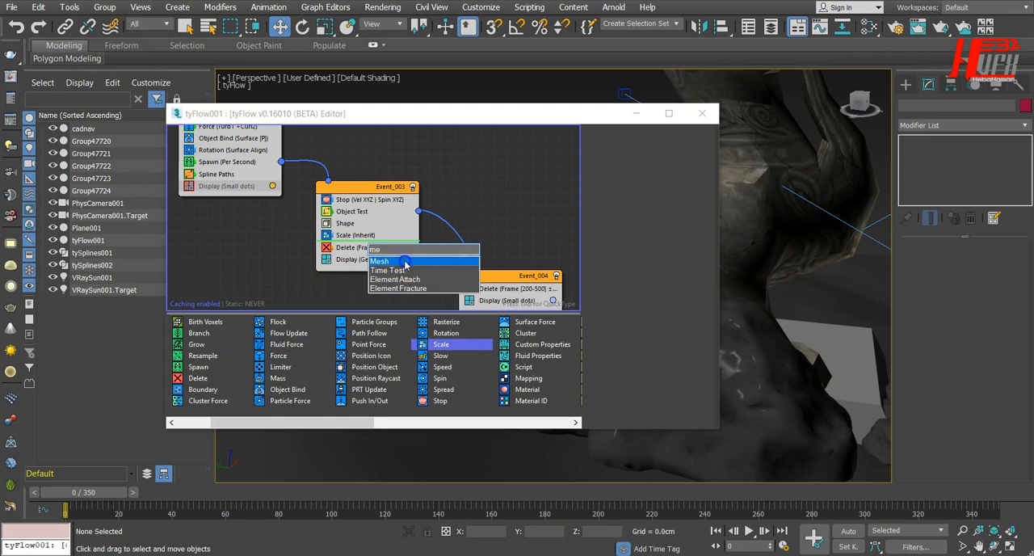
left_click(378, 261)
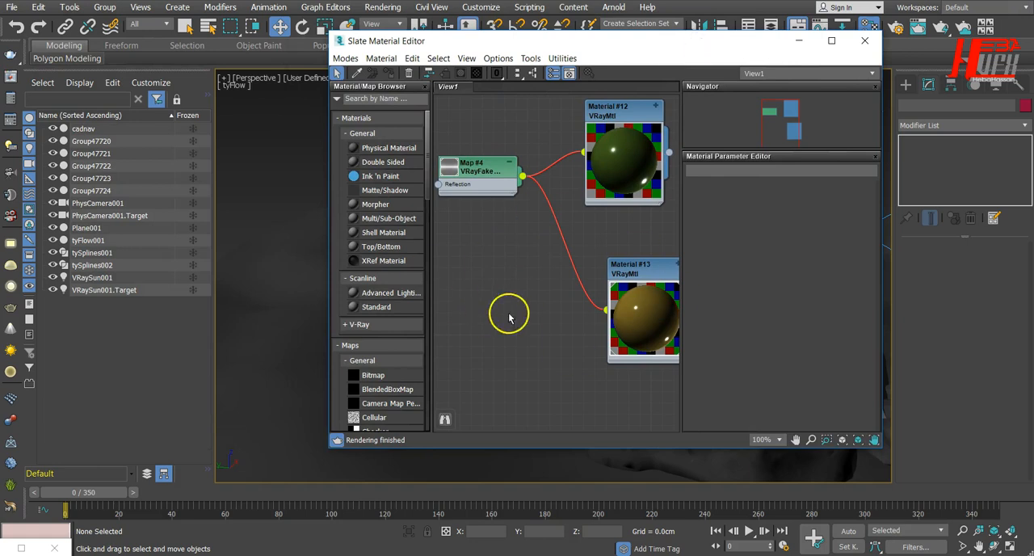
- Add a new VRayMtl node, Material #31, to the Slate Material Editor canvas
scroll("down", 3)
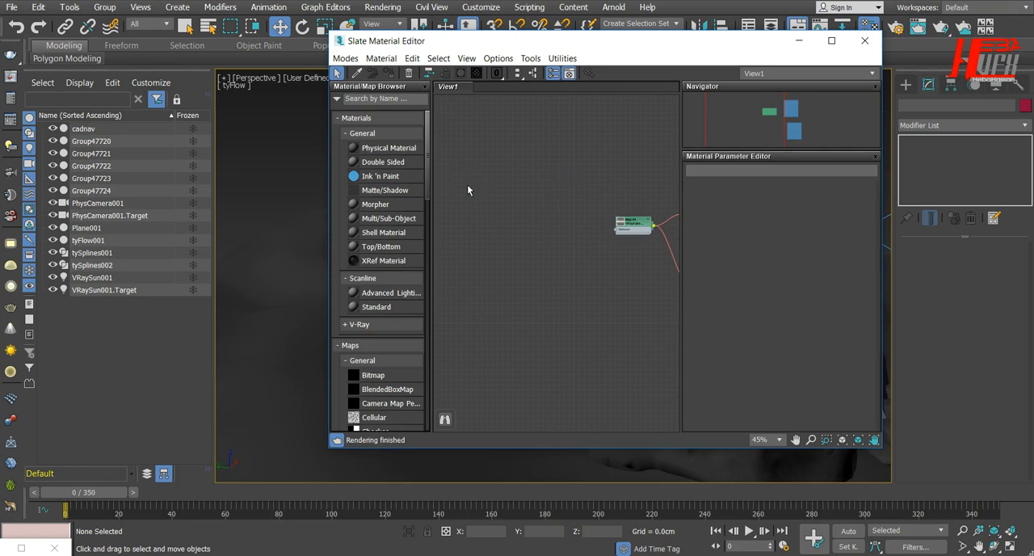
right_click(467, 191)
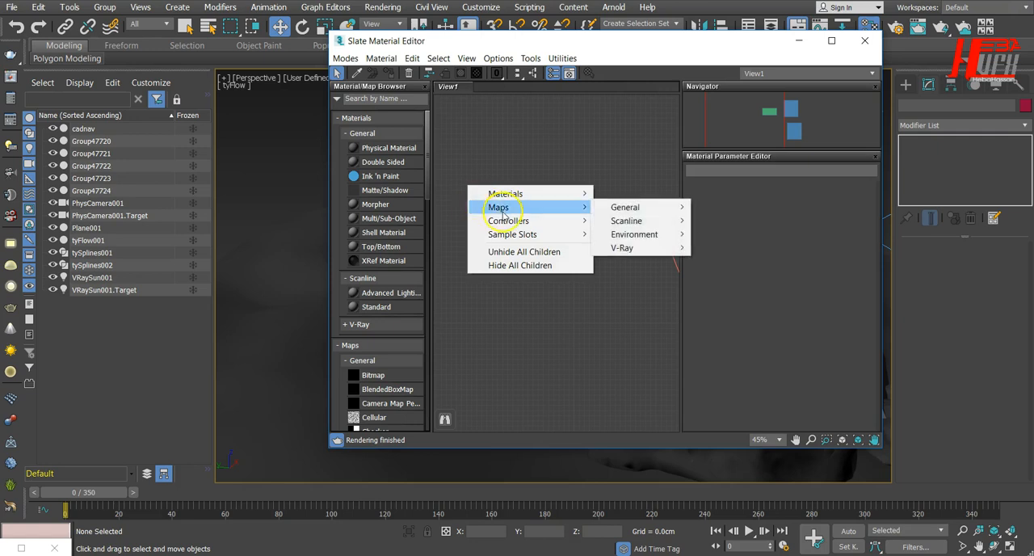
mouse_move(506, 193)
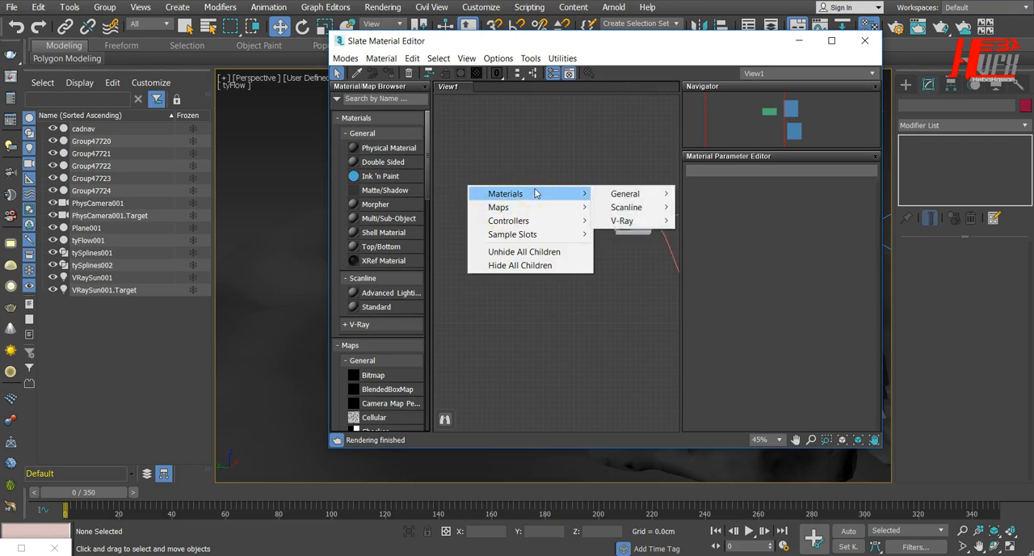
mouse_move(622, 220)
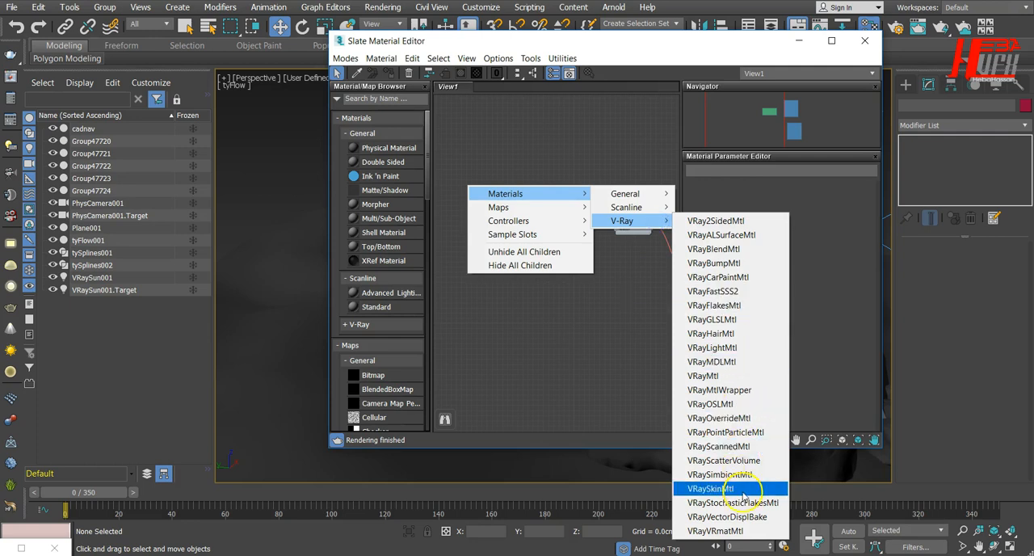
left_click(707, 488)
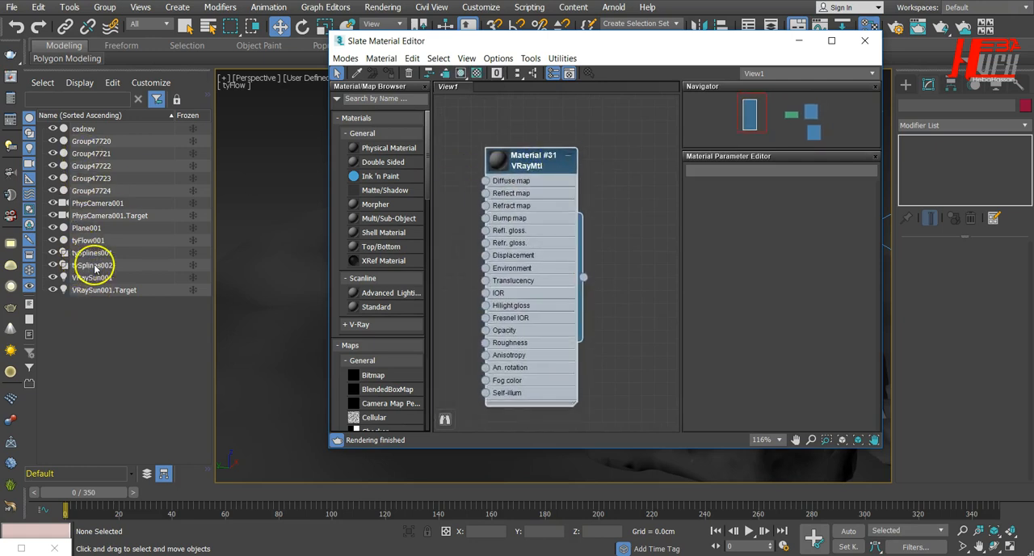
- Select tySplines002 and give Material #31 a dark green diffuse colour
left_click(92, 265)
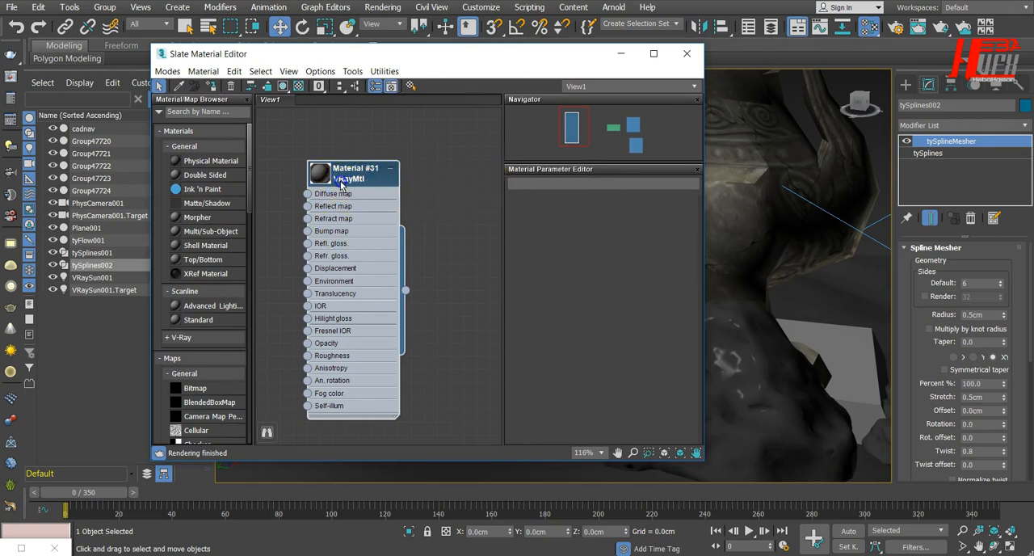
left_click(331, 178)
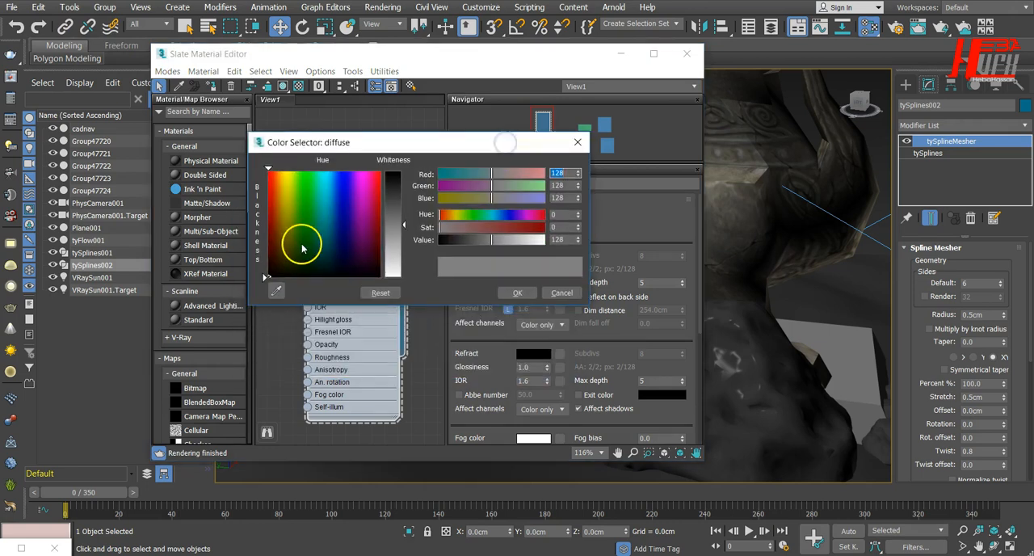
left_click_drag(303, 248, 396, 198)
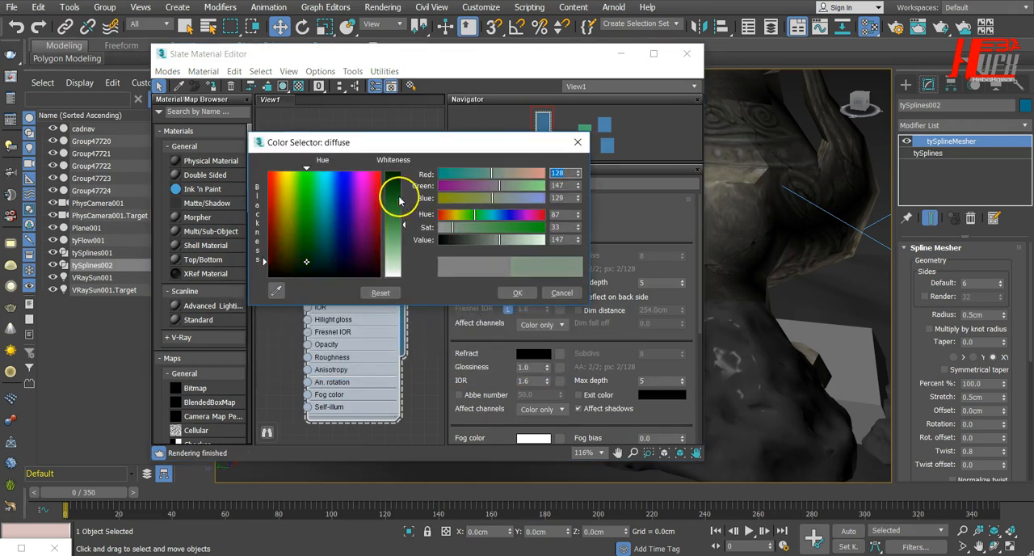
left_click_drag(393, 188, 393, 188)
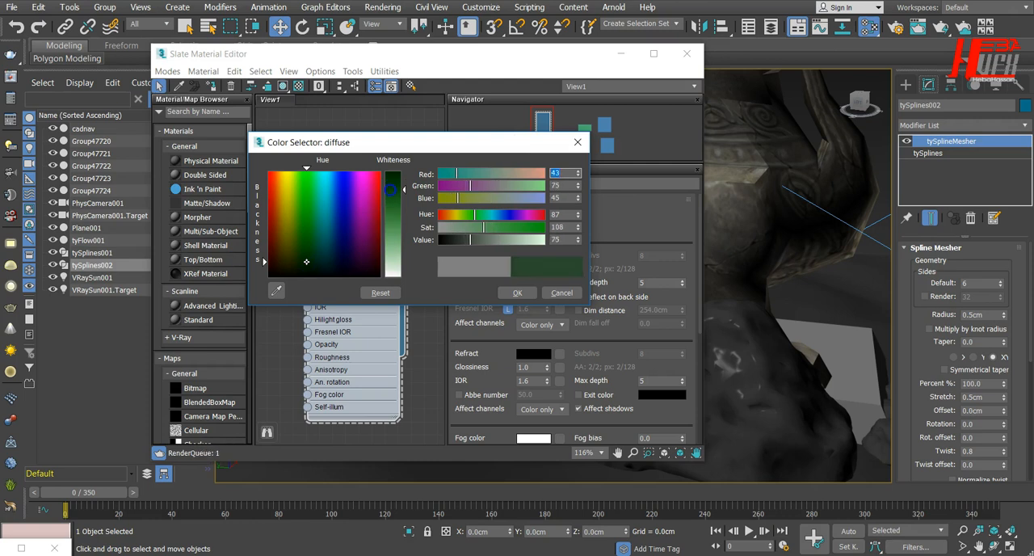
left_click_drag(533, 229, 499, 228)
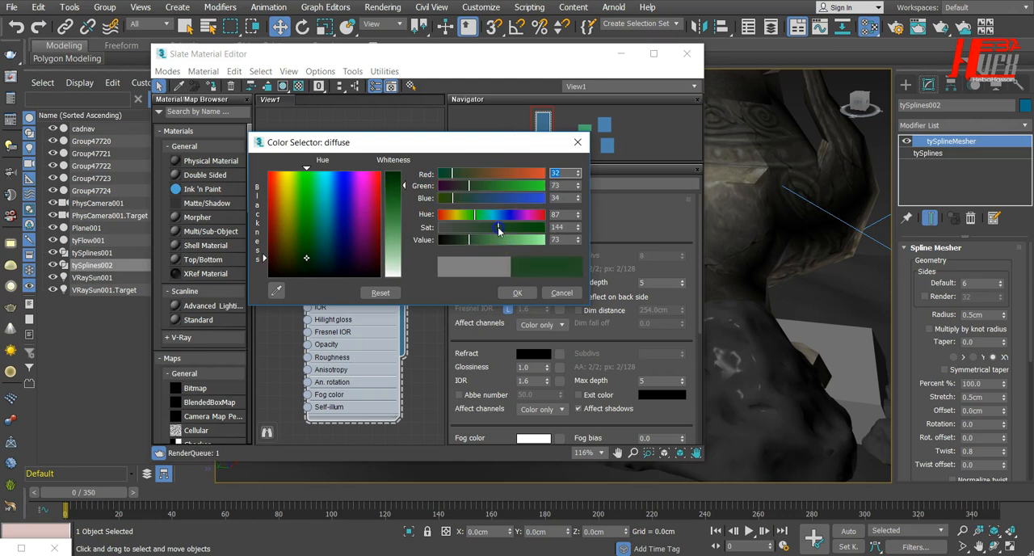
left_click_drag(498, 226, 491, 226)
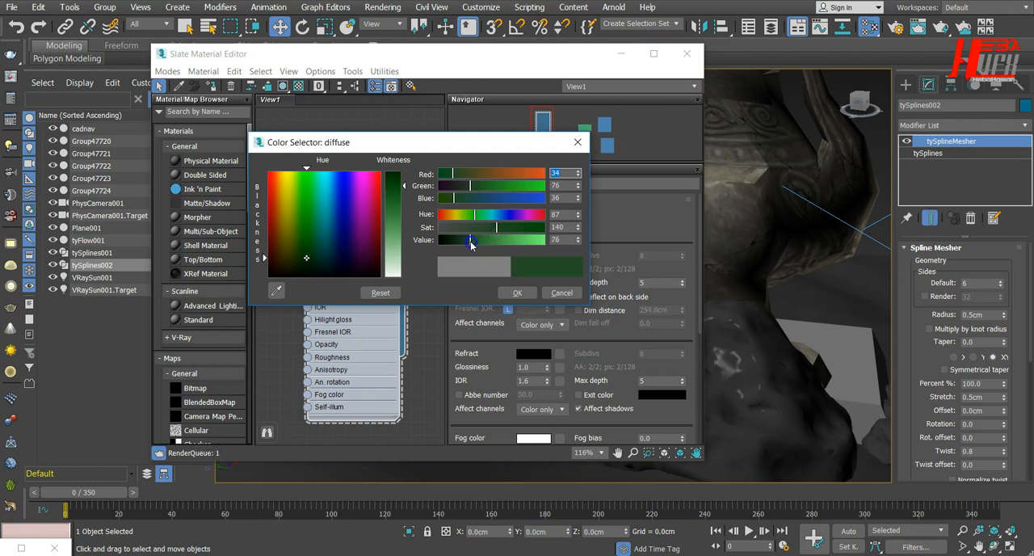
left_click_drag(473, 239, 499, 232)
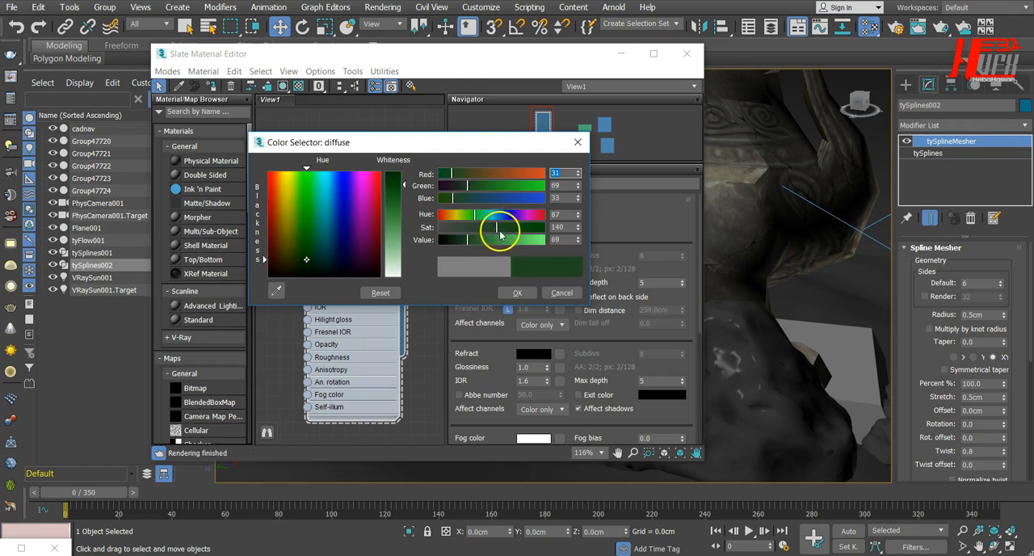
left_click_drag(501, 226, 491, 226)
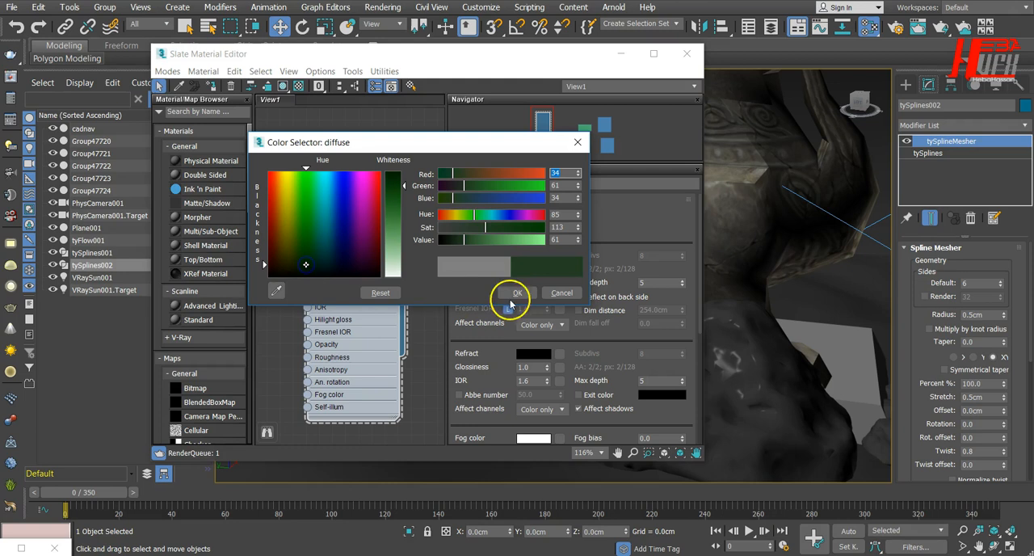
left_click(516, 293)
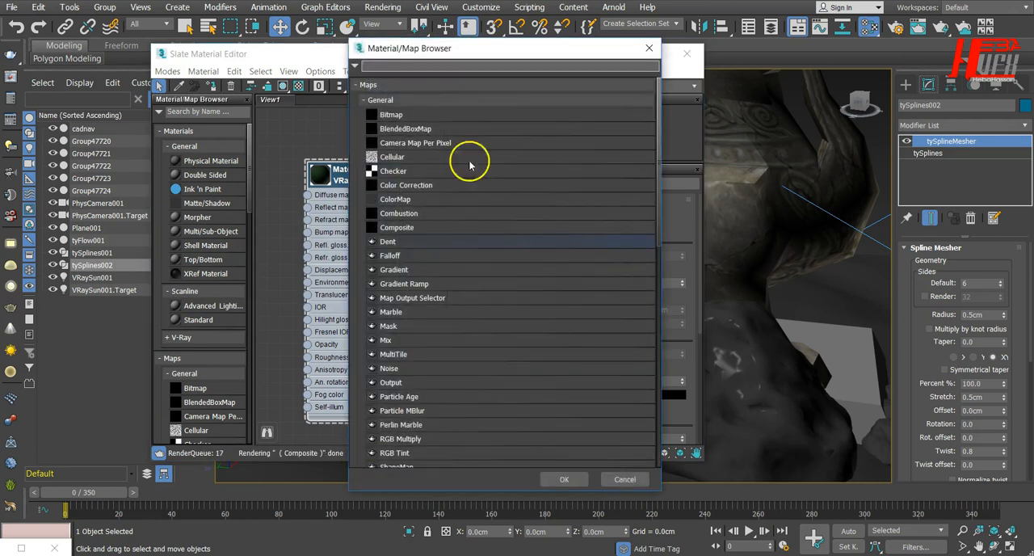
- Load a VRayFakeFresnelTex map into Material #31's Reflect slot and show Map #5's parameters
left_click(380, 99)
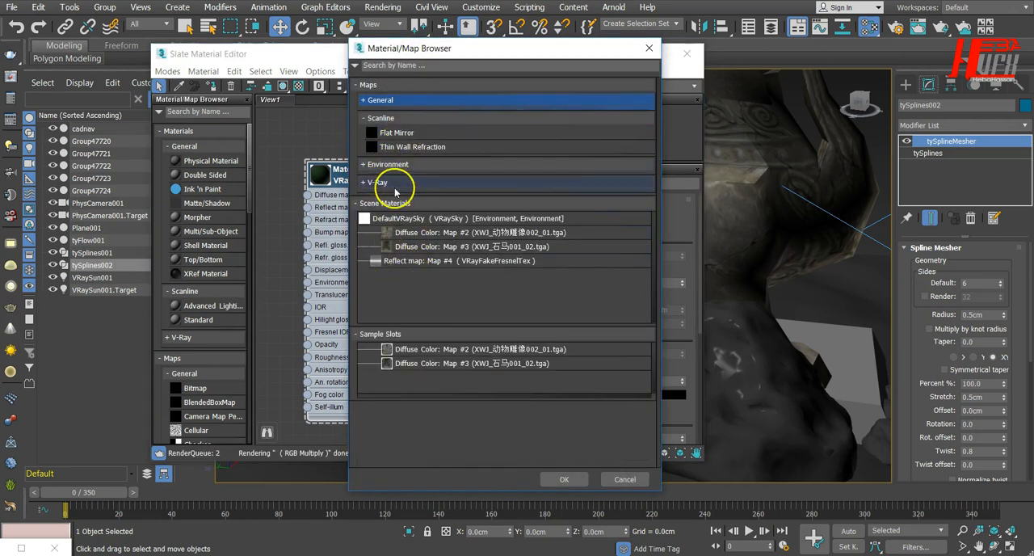
left_click(375, 182)
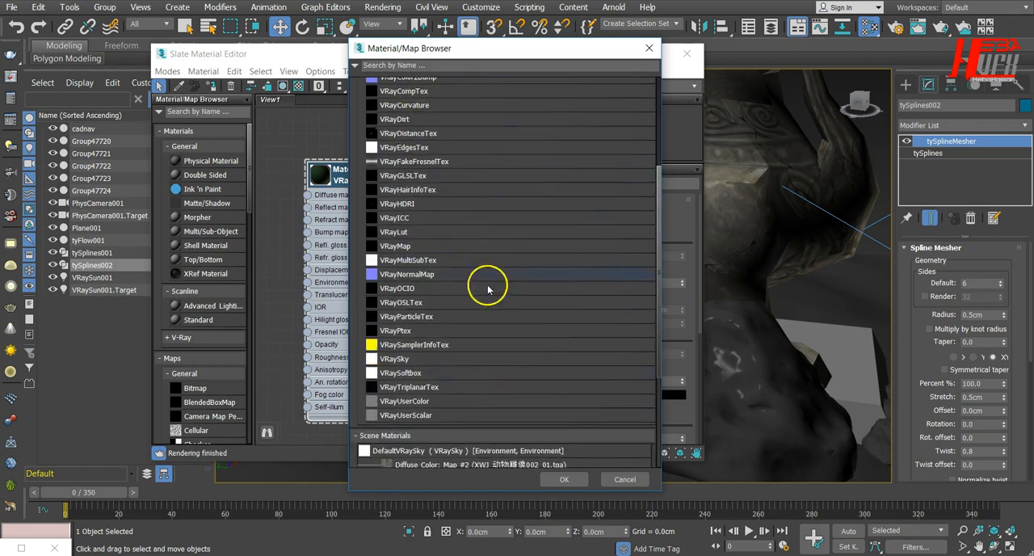
mouse_move(488, 327)
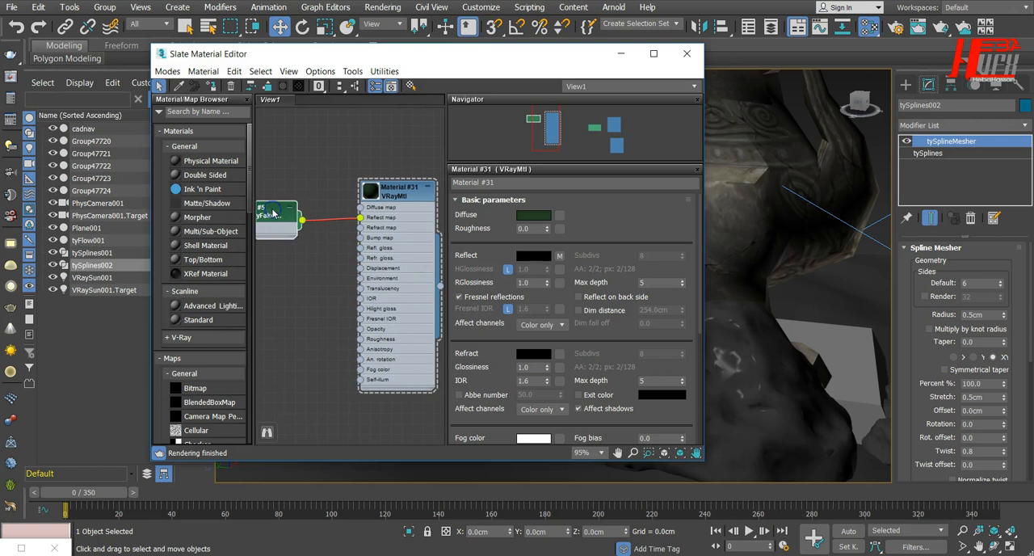
left_click(278, 216)
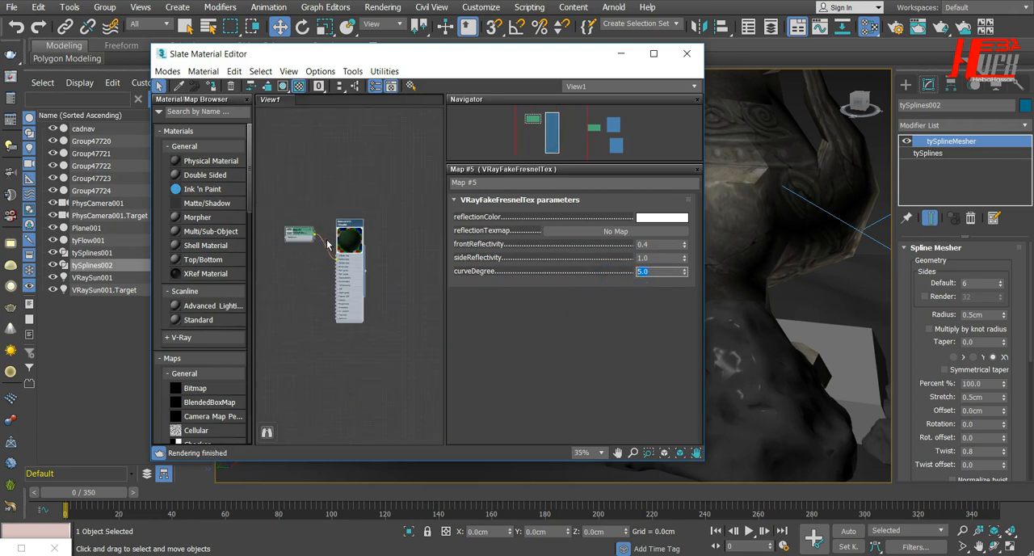
left_click(350, 240)
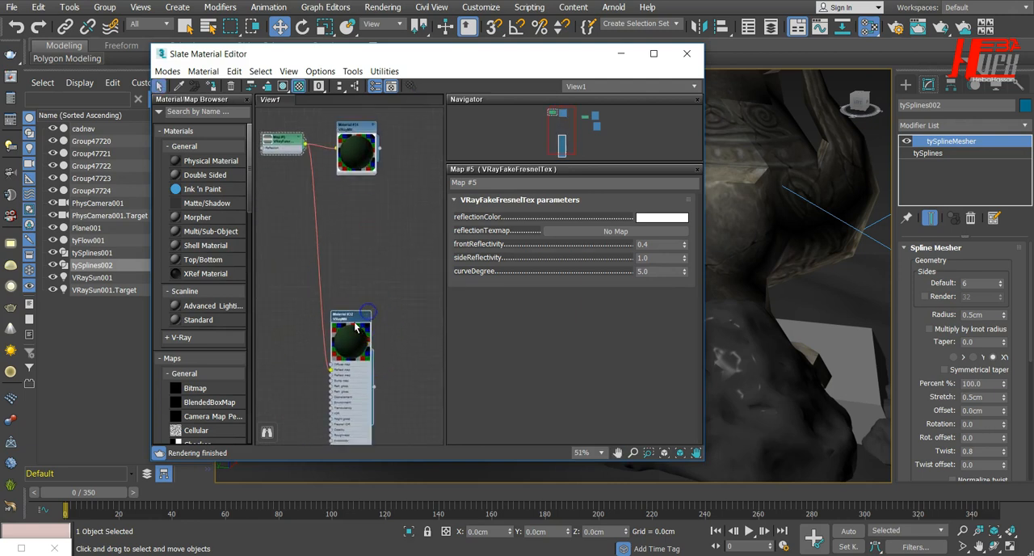
- Give Material #32 a brown diffuse (hue 18, value 133) and 0.85 reflection glossiness
left_click(349, 338)
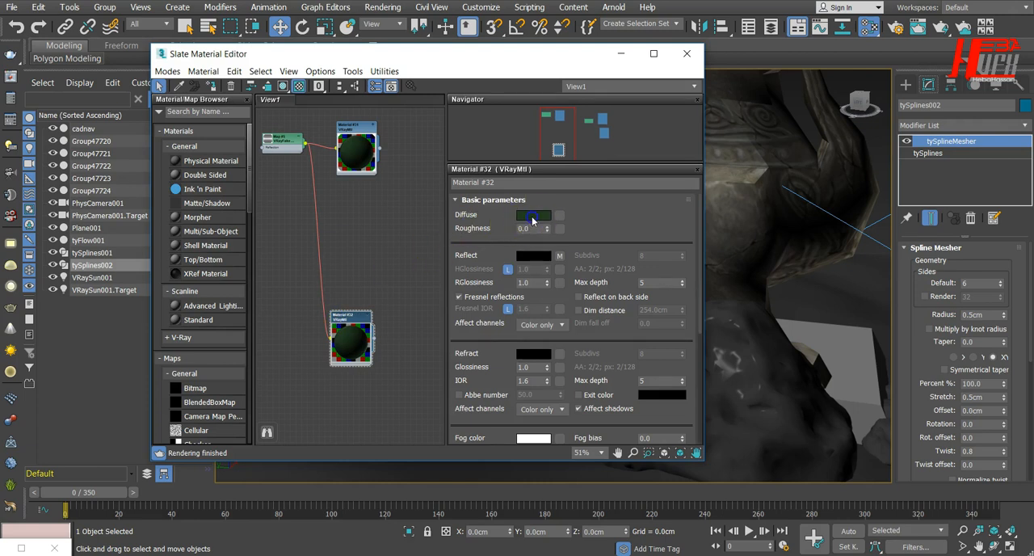
left_click(533, 215)
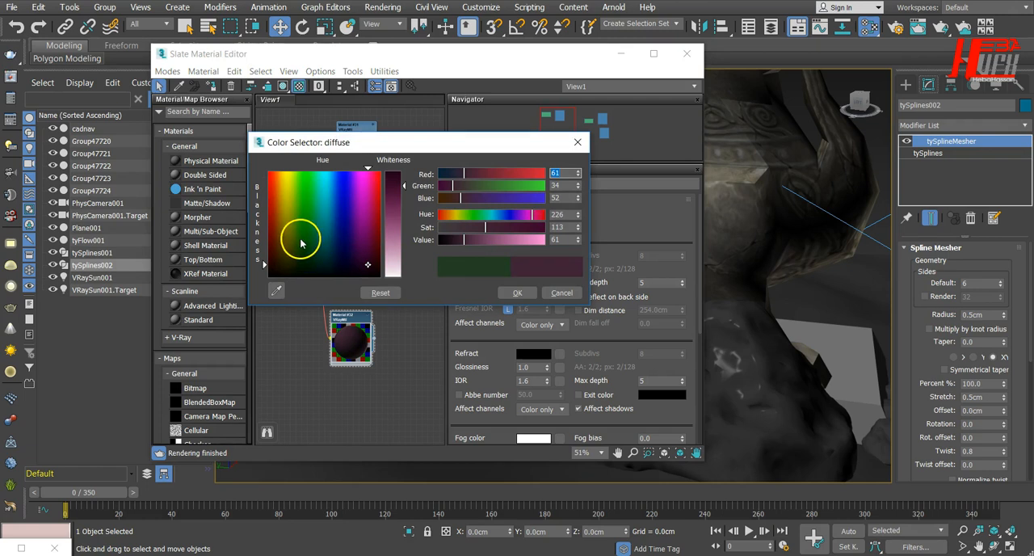
left_click(283, 185)
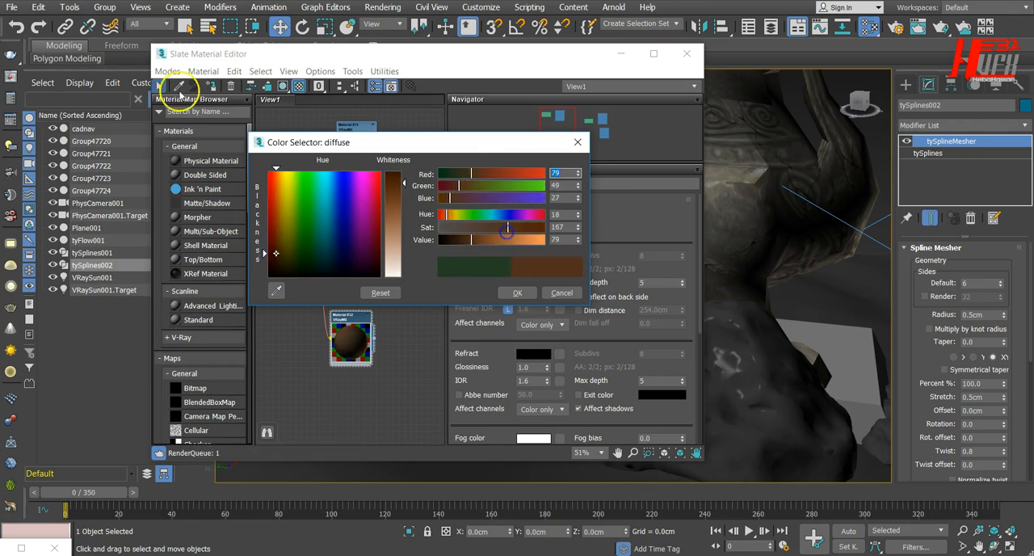
left_click_drag(507, 239, 490, 239)
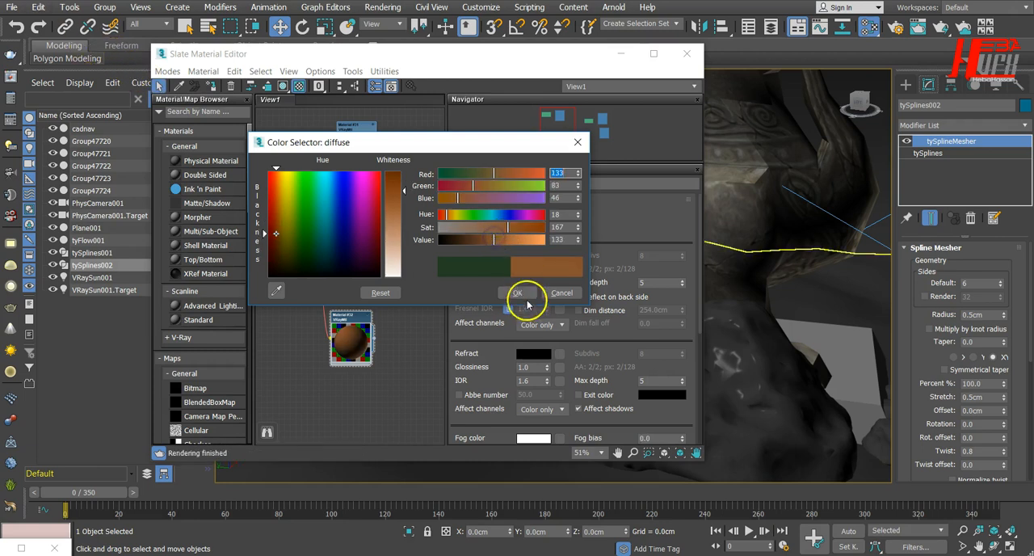
left_click(516, 293)
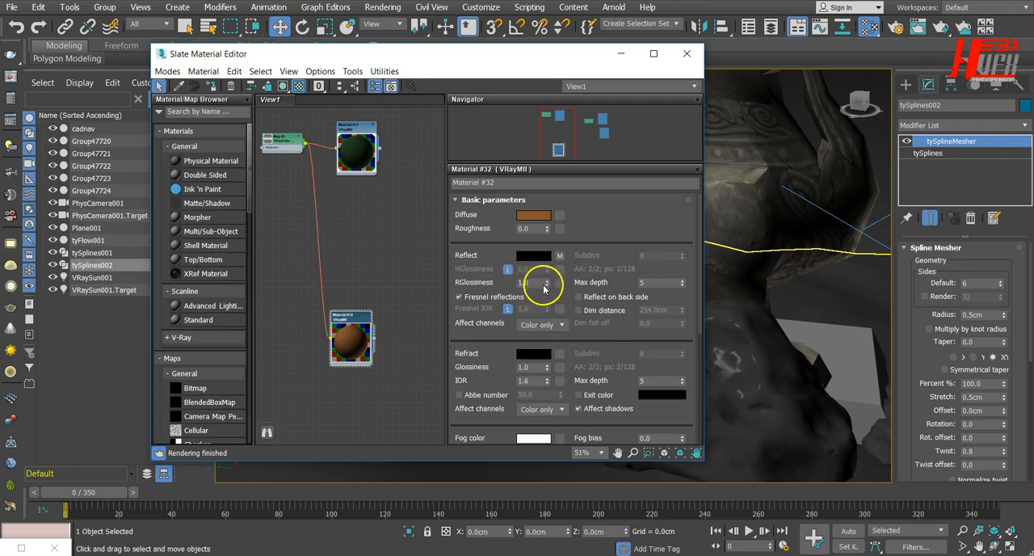
left_click(529, 282)
type("0.85")
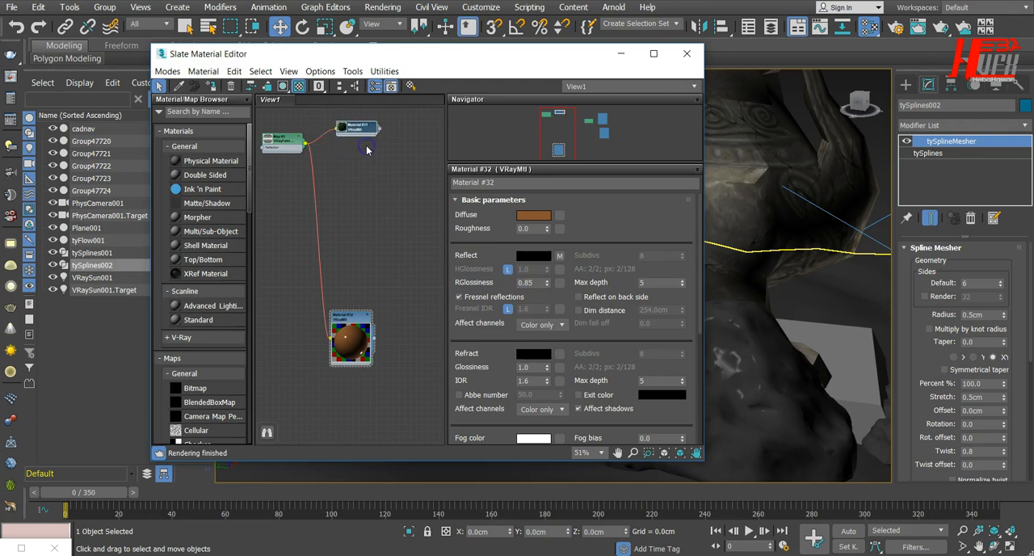
- Set Material #31's RGlossiness to 0.75 and minimize the Slate Material Editor
left_click(351, 129)
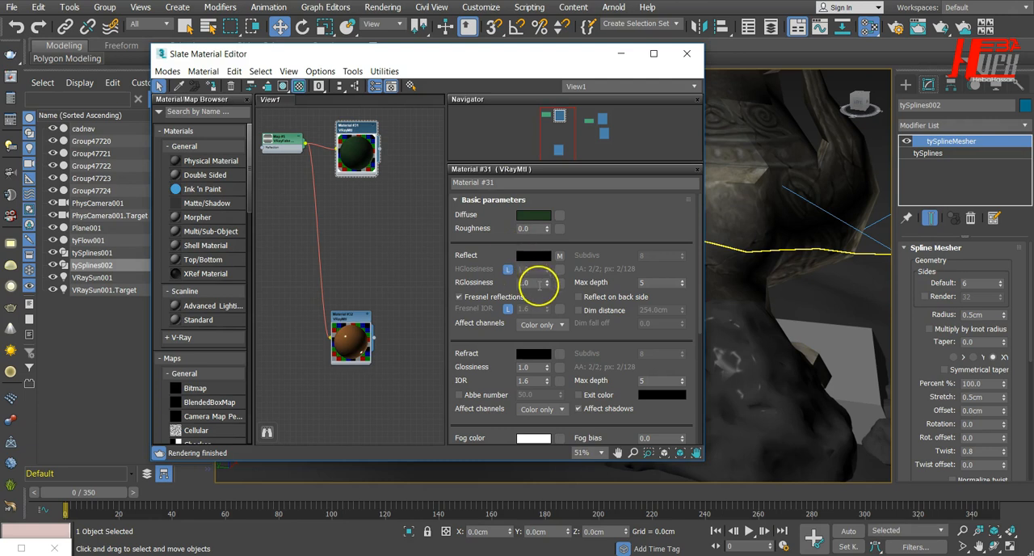
type("0.75")
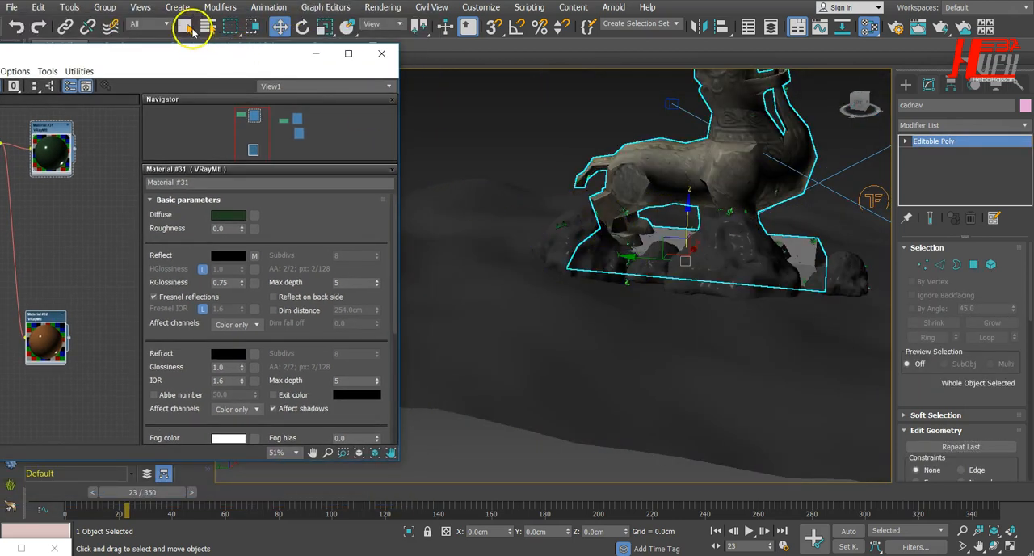
left_click(185, 26)
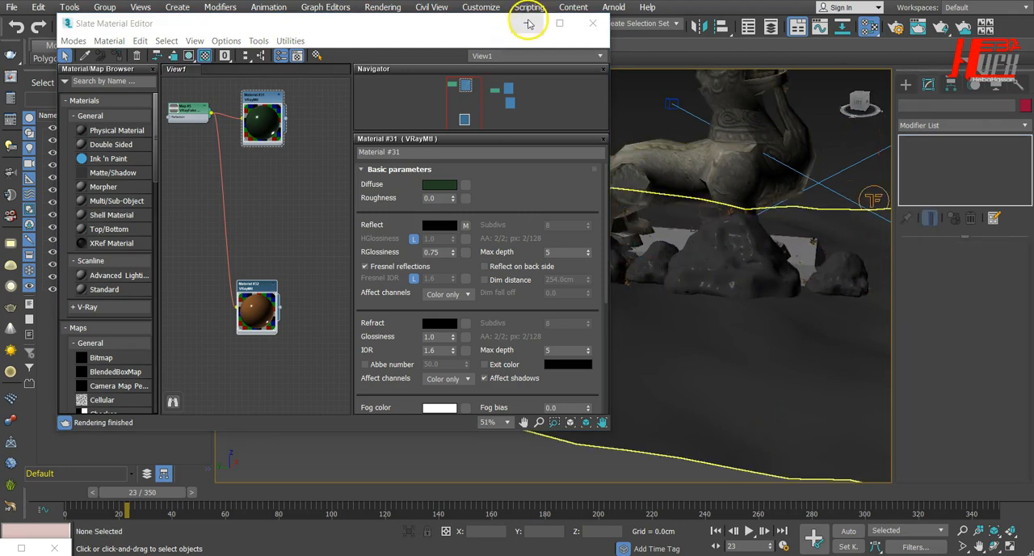
left_click(592, 23)
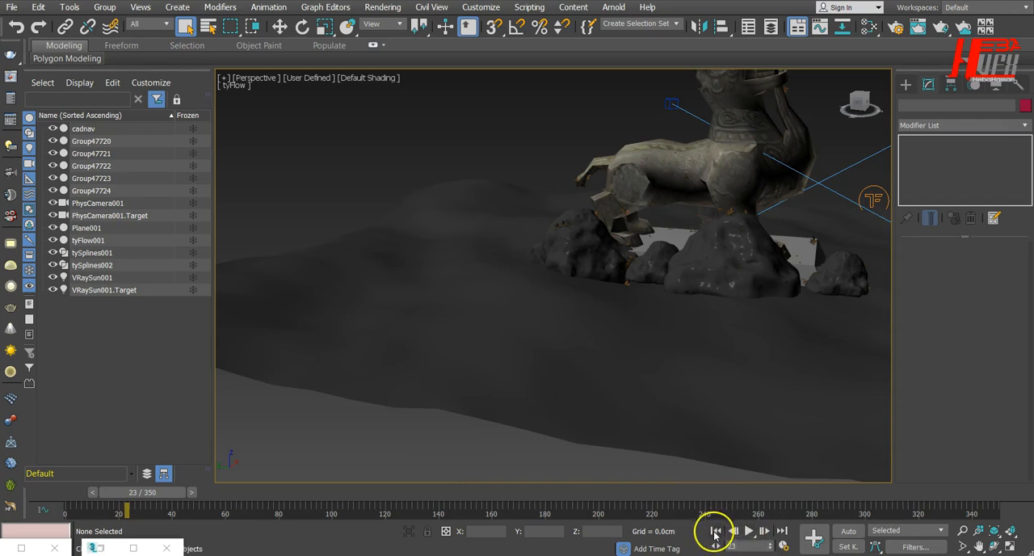
- Play the tyFlow vine growth animation and stop it around frame 88
left_click(749, 531)
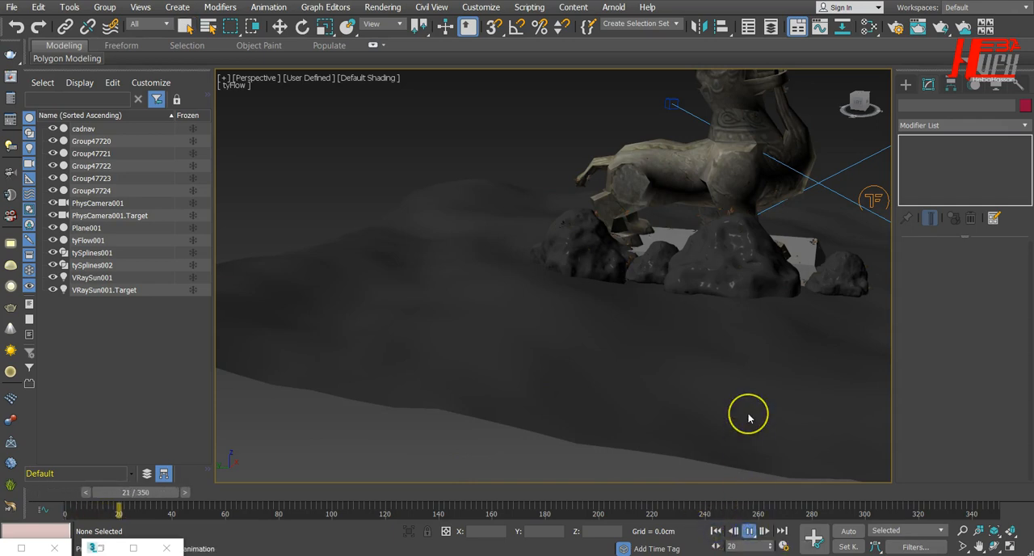
left_click(764, 531)
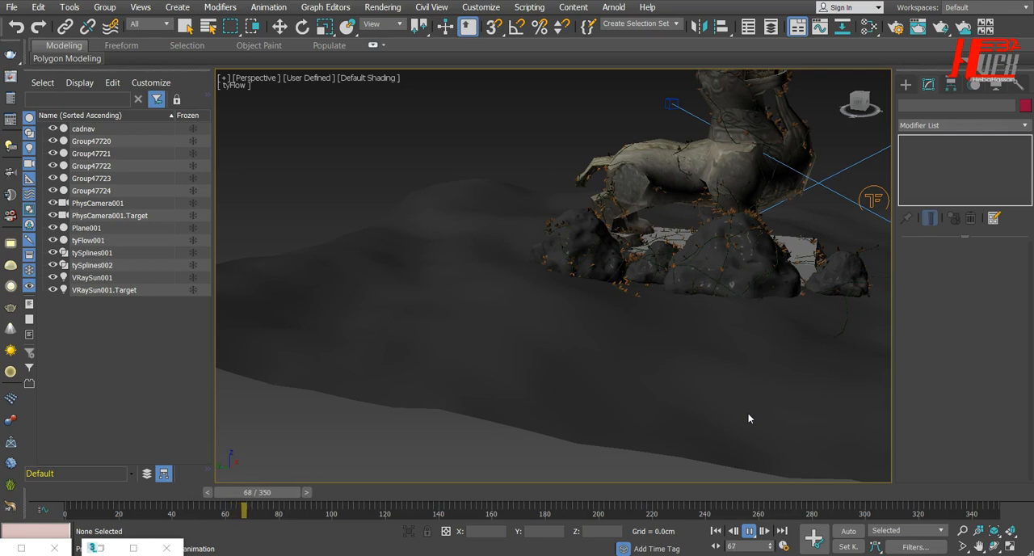
left_click(749, 531)
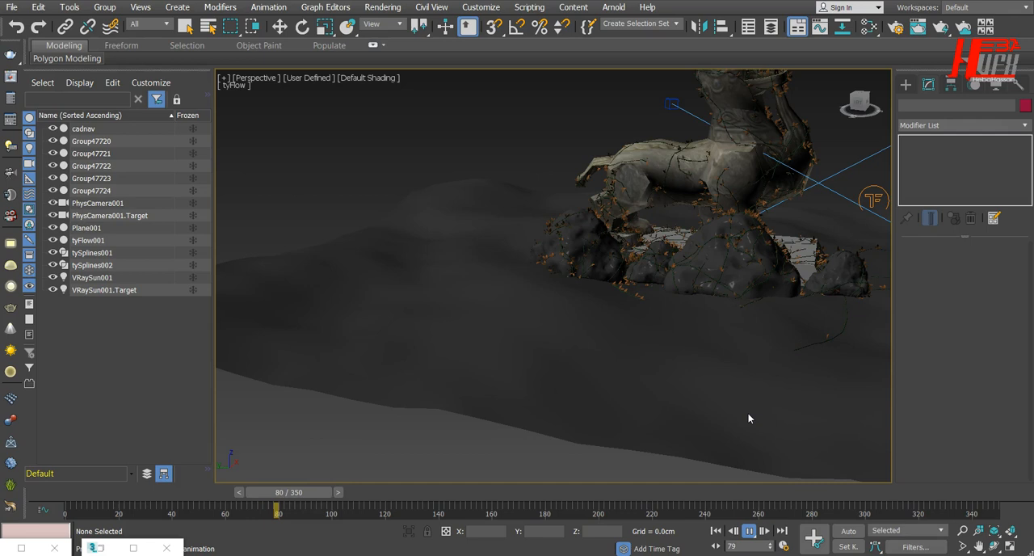
left_click(764, 531)
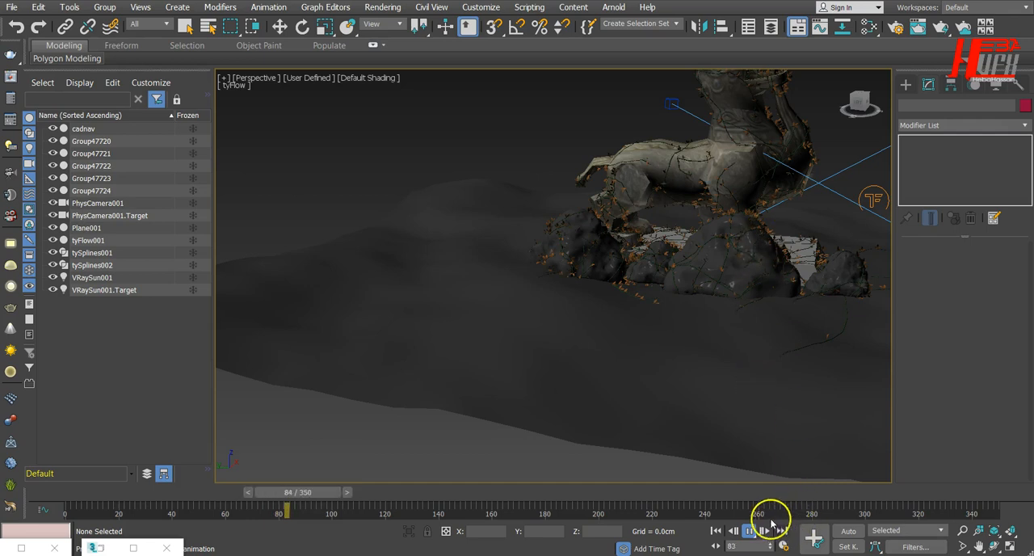
left_click(747, 531)
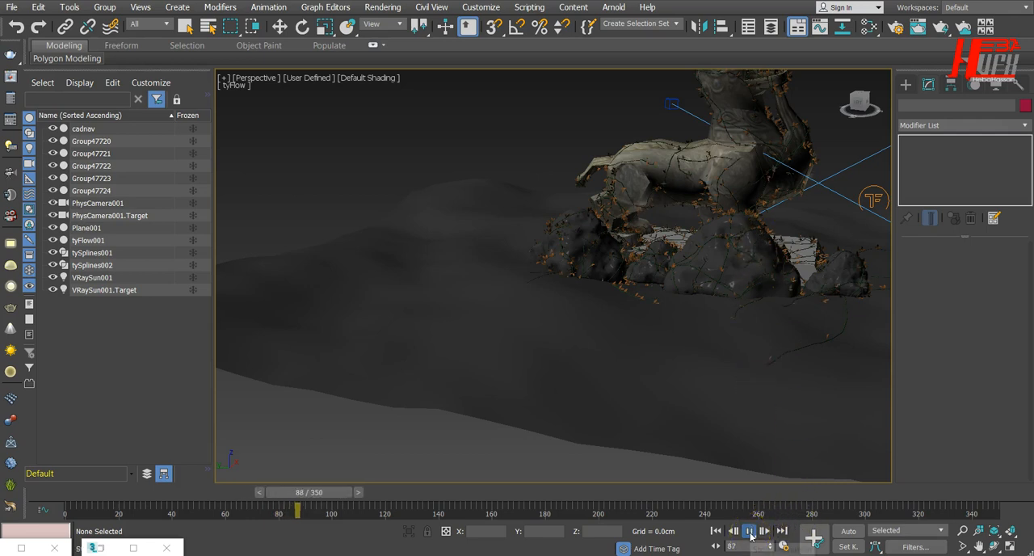
left_click(748, 530)
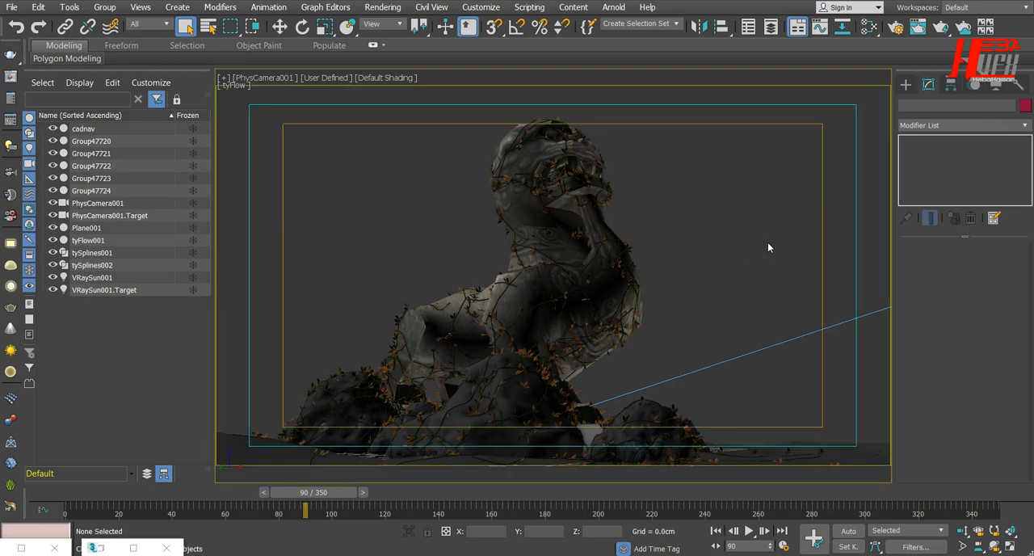
mouse_move(662, 243)
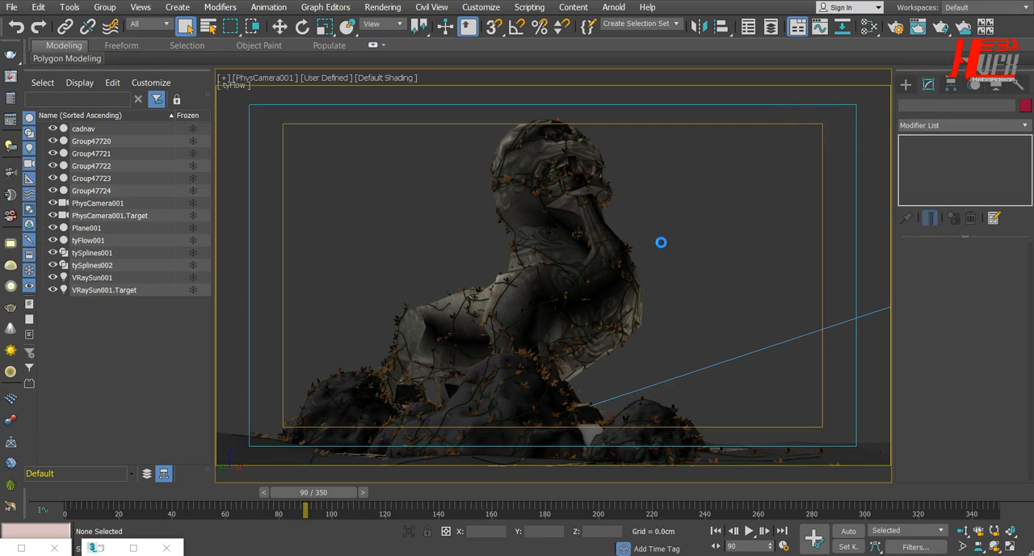
mouse_move(678, 240)
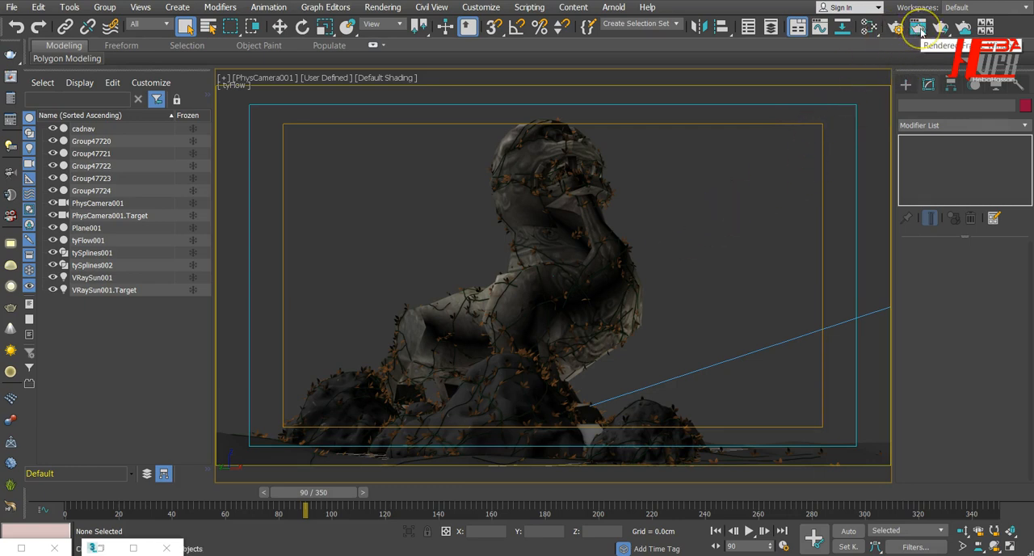
- Render frame 90 from PhysCamera001 in the V-Ray frame buffer
left_click(918, 26)
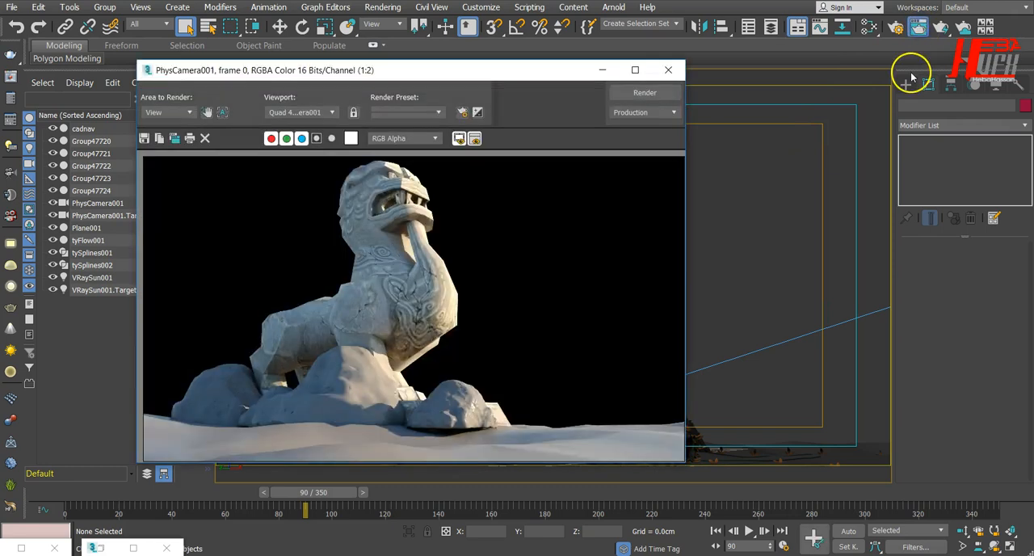
left_click(644, 92)
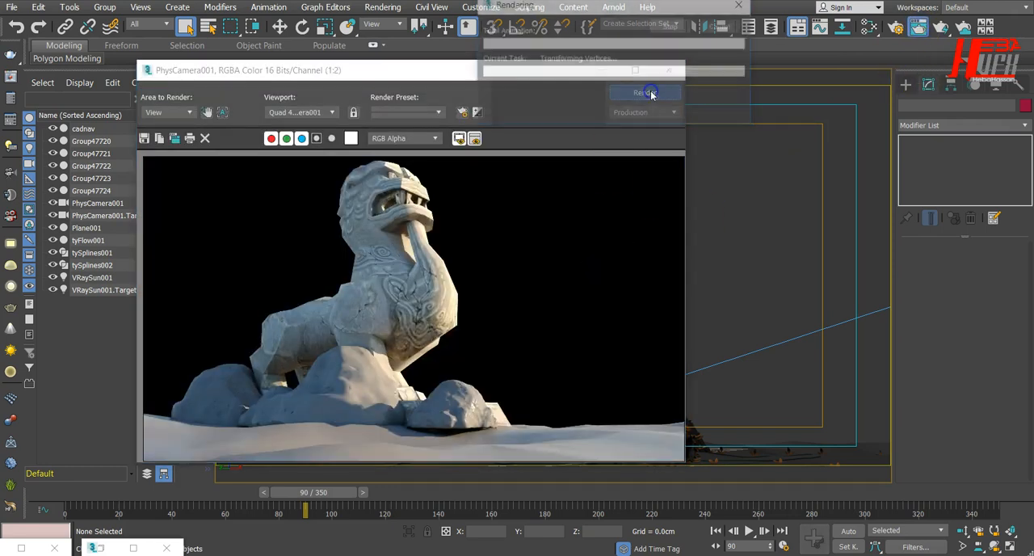
left_click(644, 92)
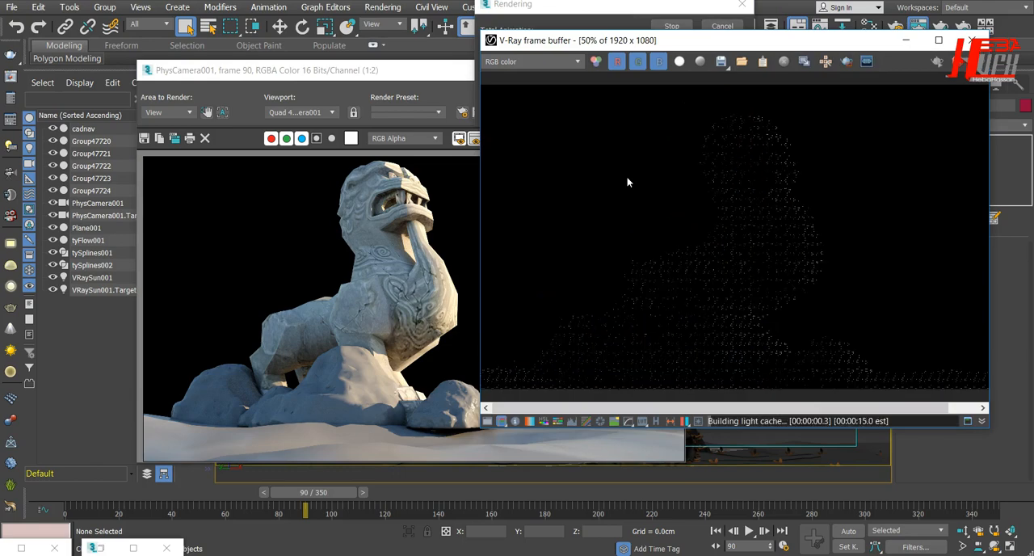